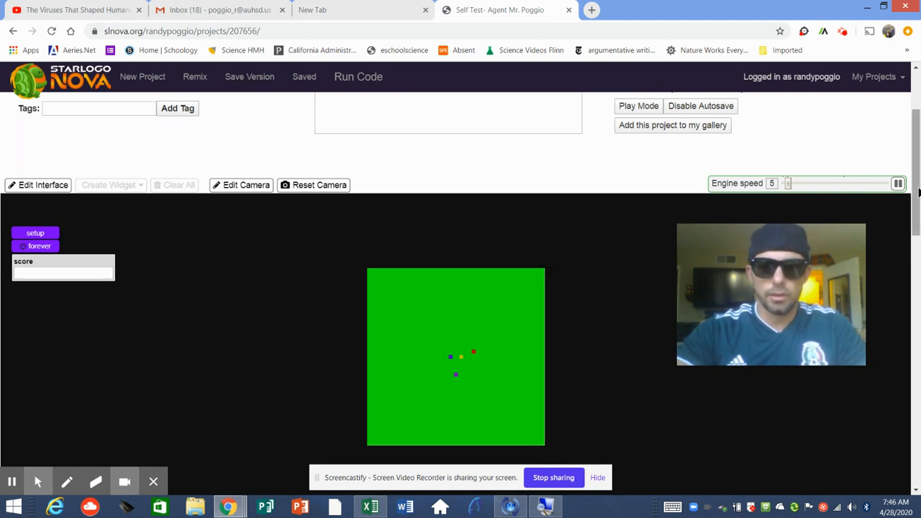
Scroll through the project page and return to the Spaceland view
scroll("down", 3)
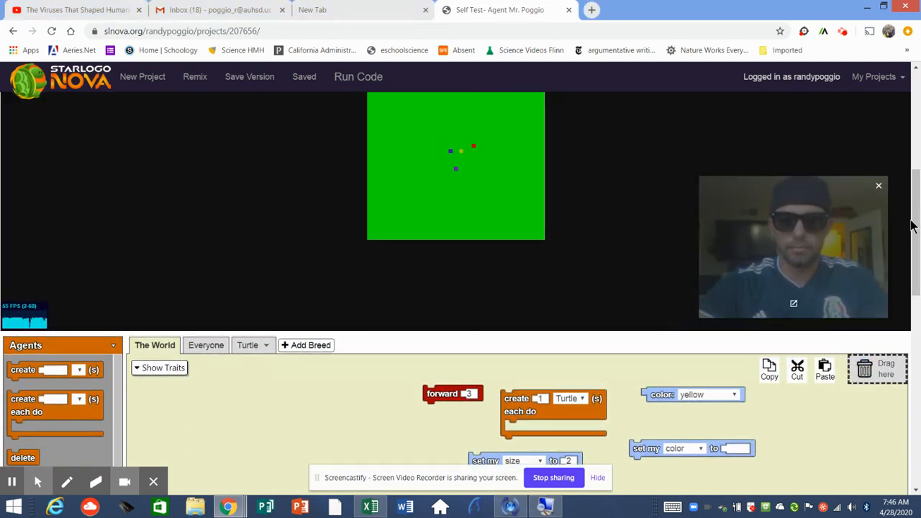
scroll("down", 3)
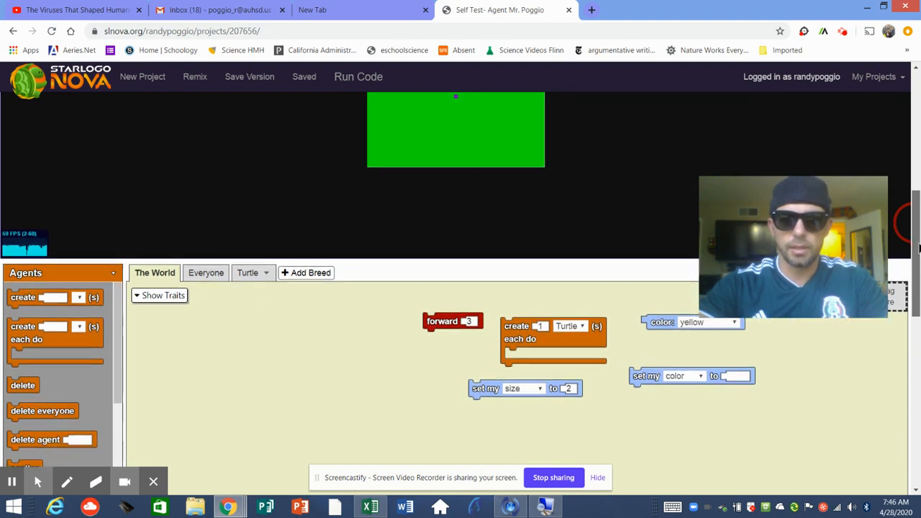
scroll("down", 3)
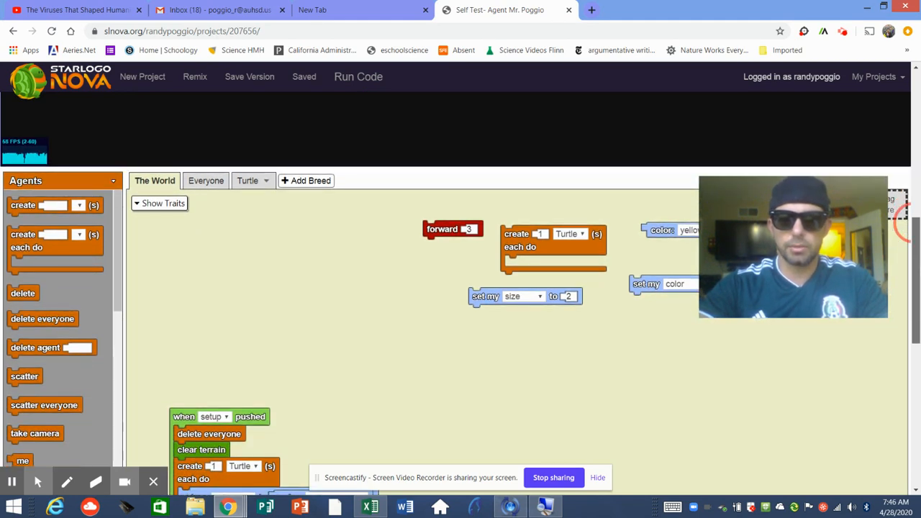
left_click(357, 76)
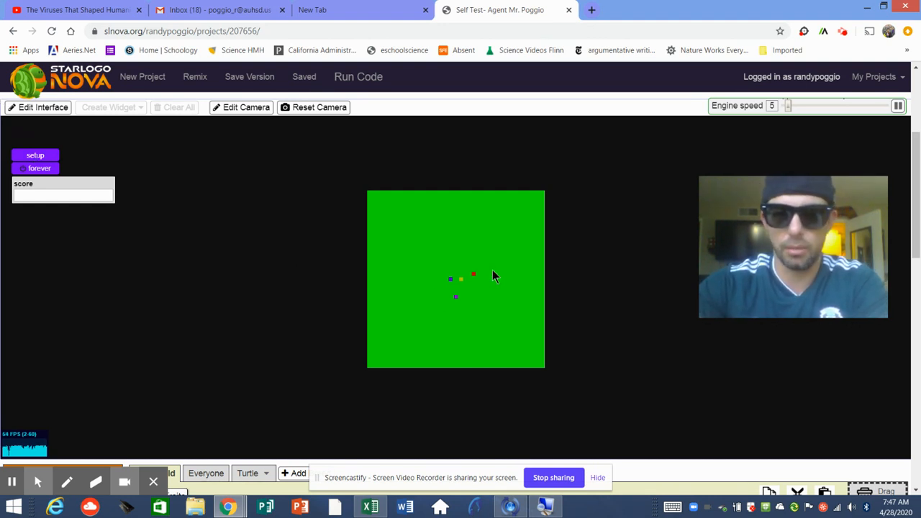
mouse_move(462, 309)
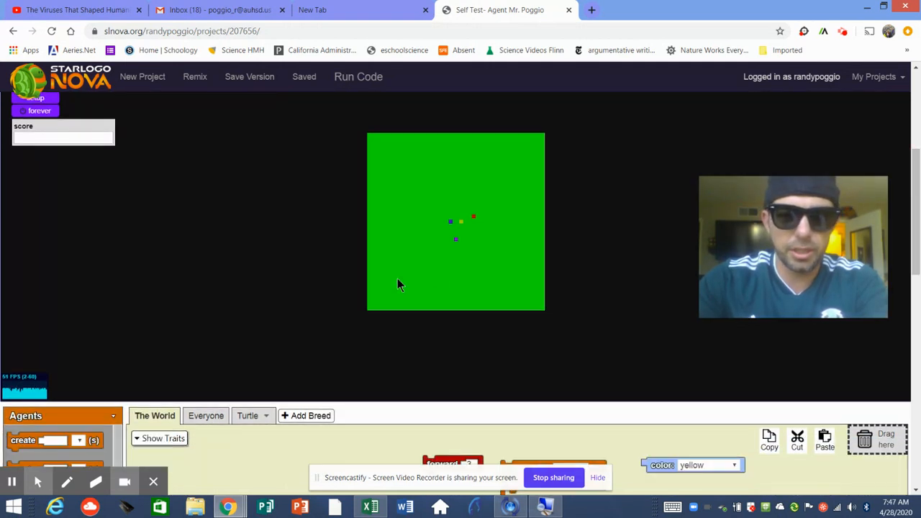
Show the Turtle breed's code blocks and scroll down through them
left_click(248, 414)
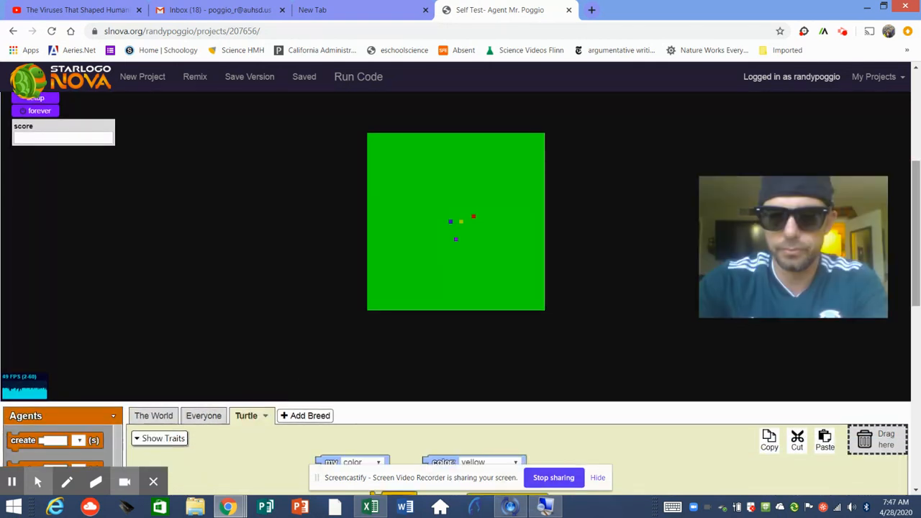
scroll("down", 3)
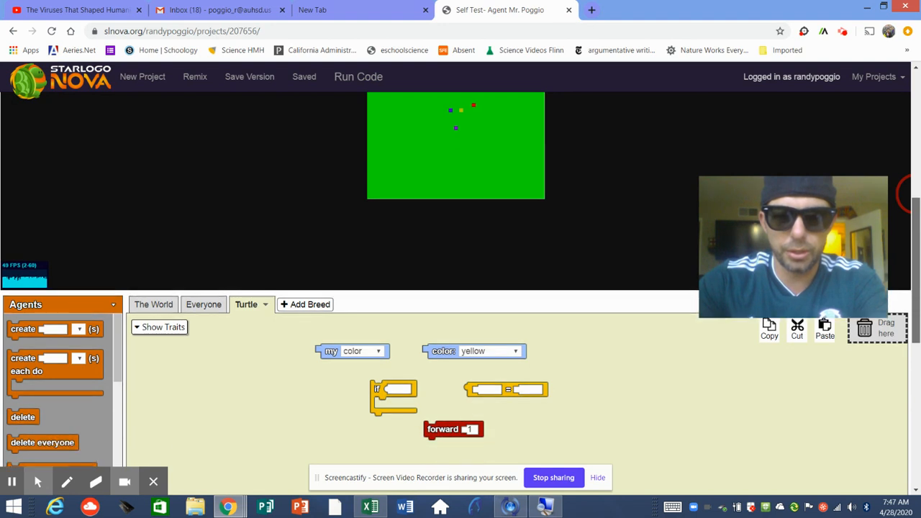
mouse_move(440, 420)
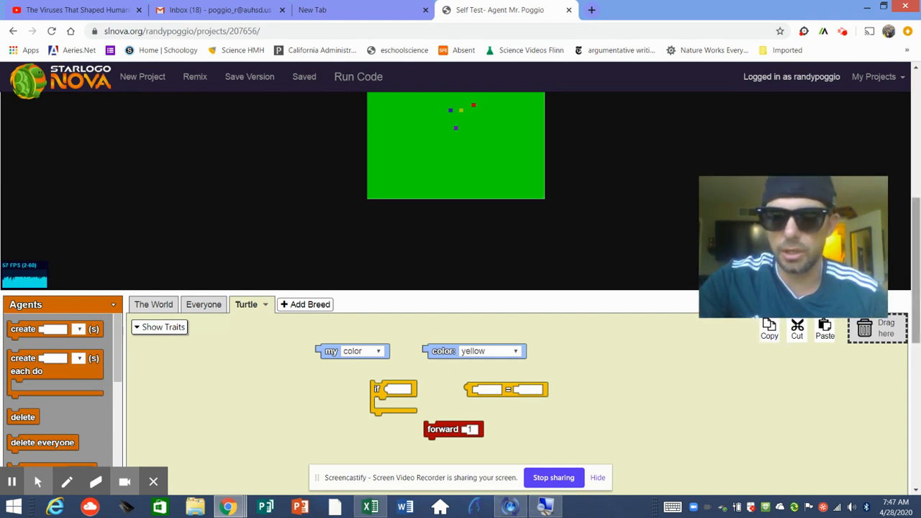
scroll("down", 3)
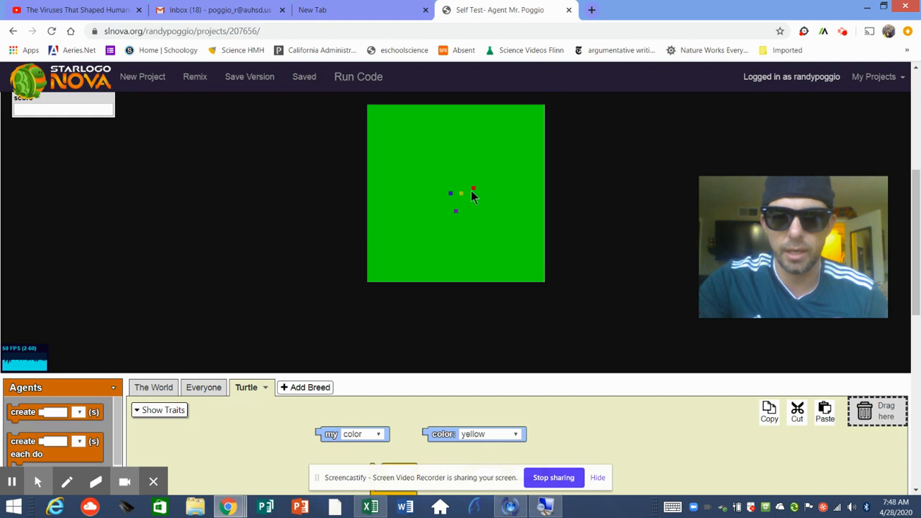
mouse_move(541, 198)
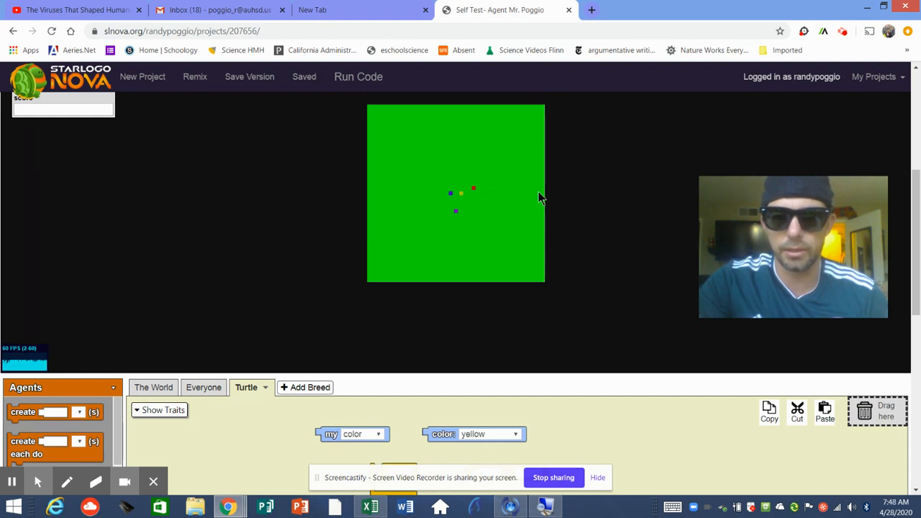
mouse_move(478, 193)
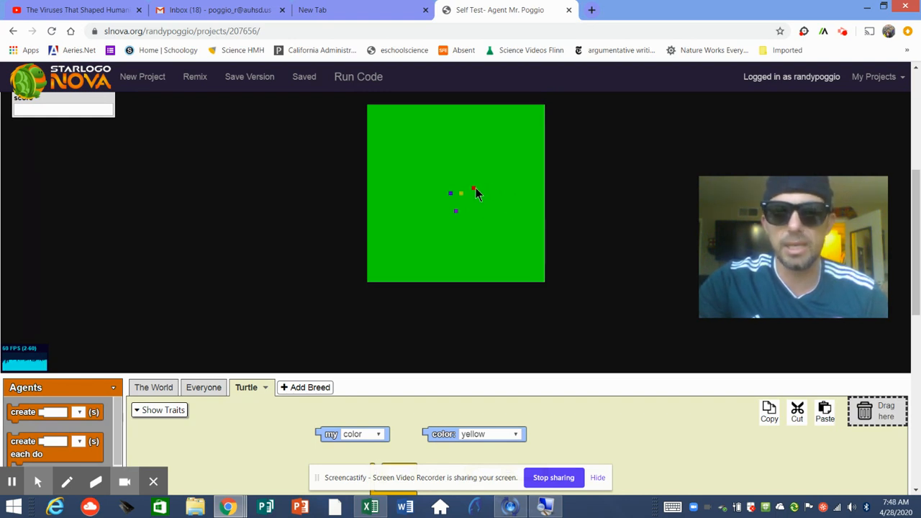
mouse_move(480, 193)
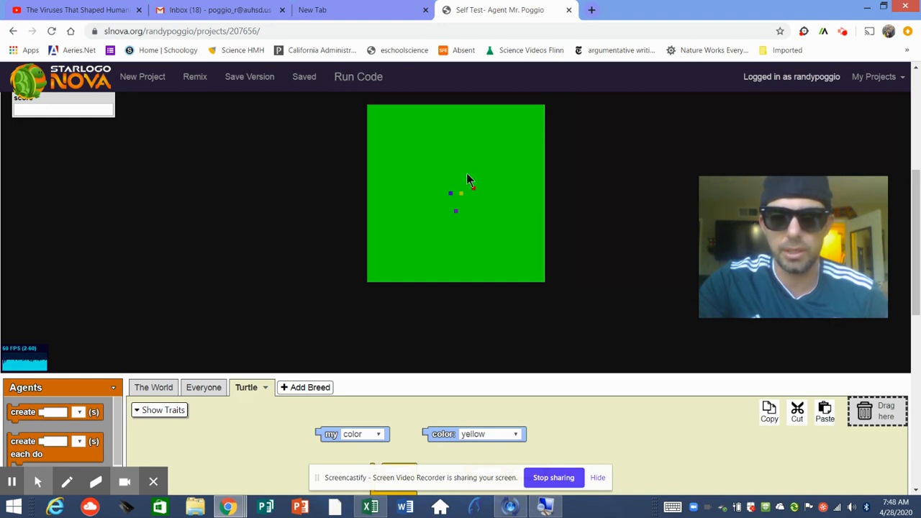
mouse_move(487, 173)
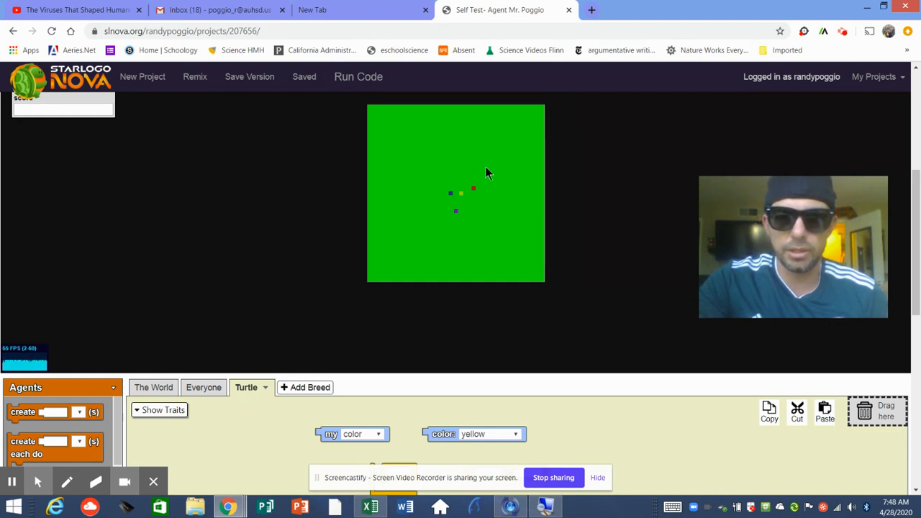
mouse_move(486, 187)
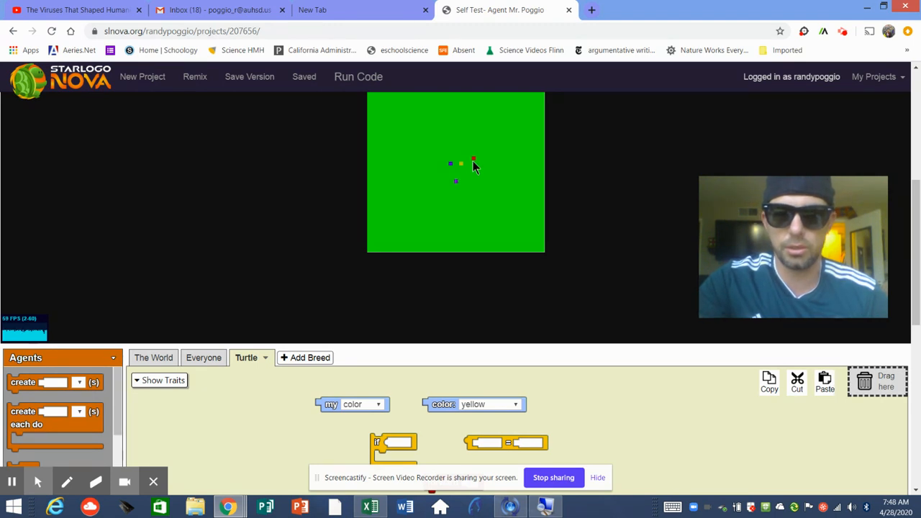
mouse_move(469, 209)
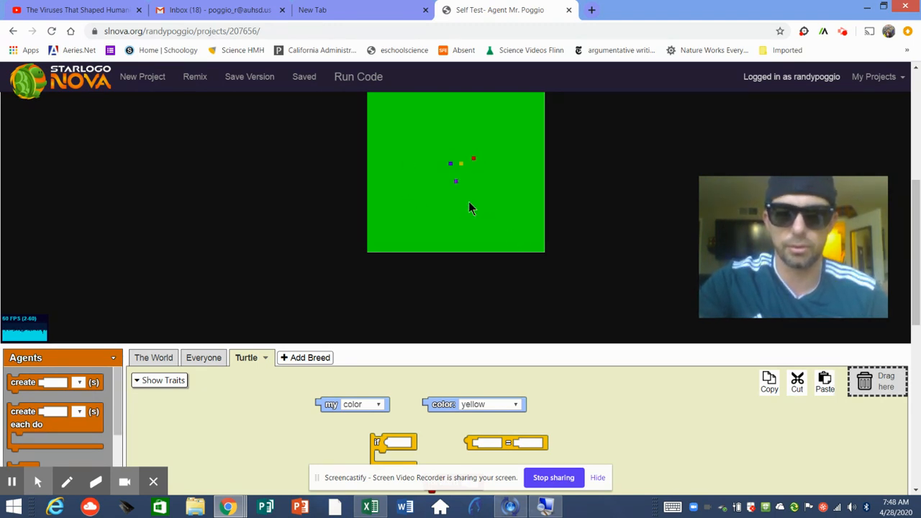
mouse_move(451, 170)
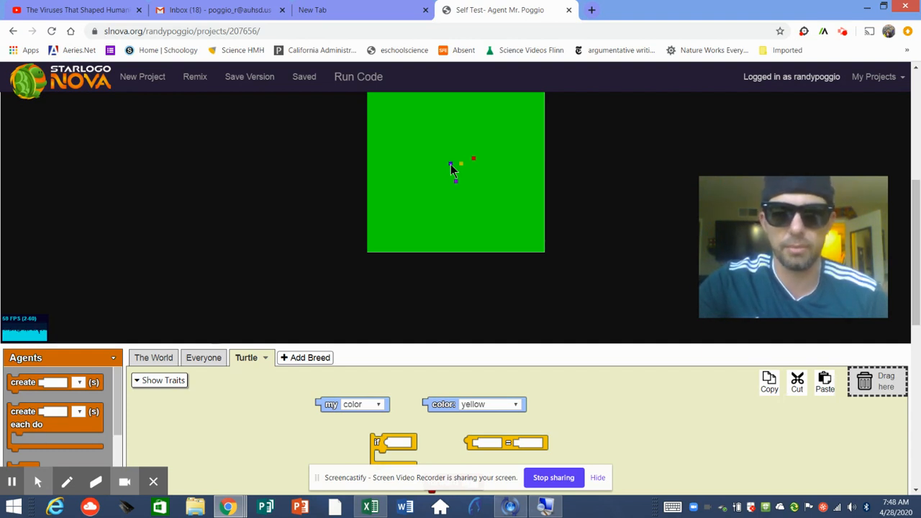
mouse_move(492, 160)
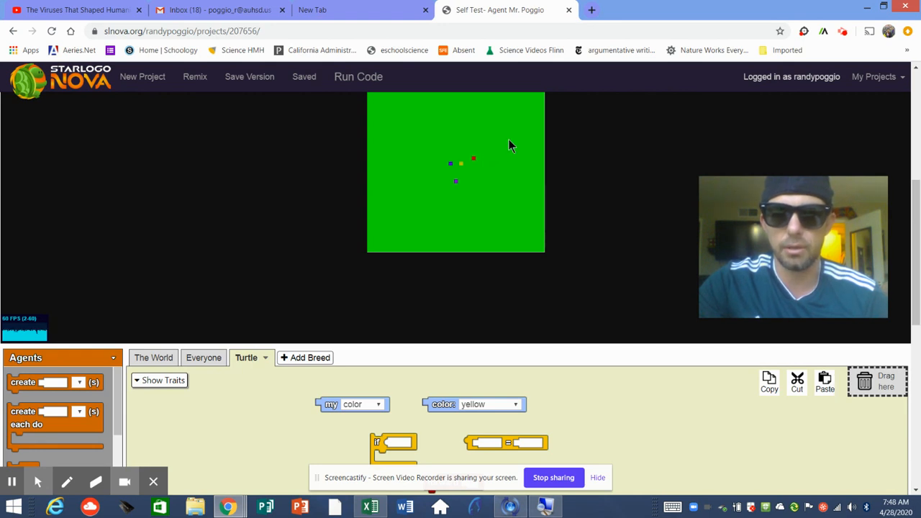
mouse_move(482, 166)
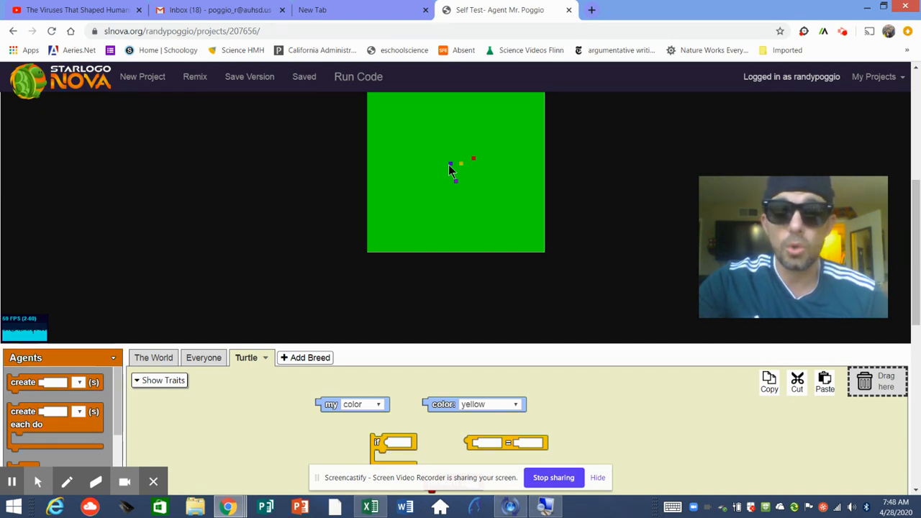
mouse_move(486, 173)
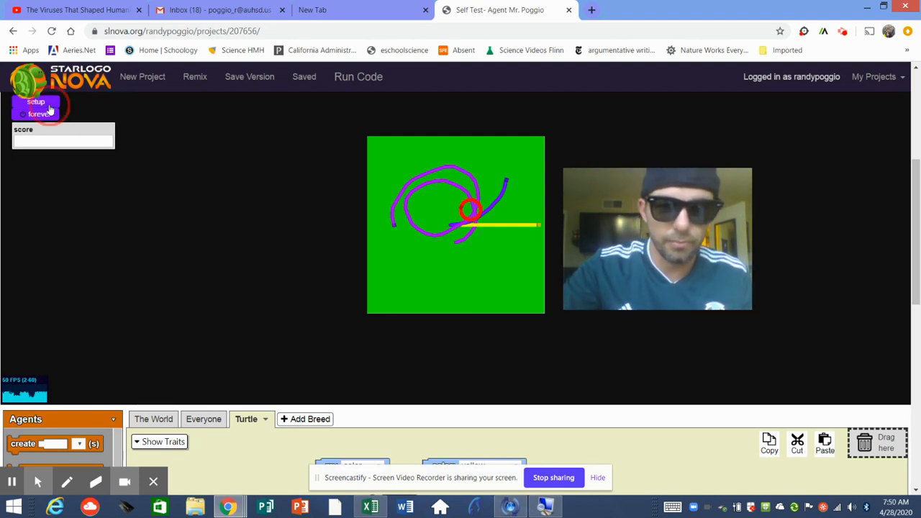
Reset the world with setup so the four turtles return to the centre without trails
left_click(35, 101)
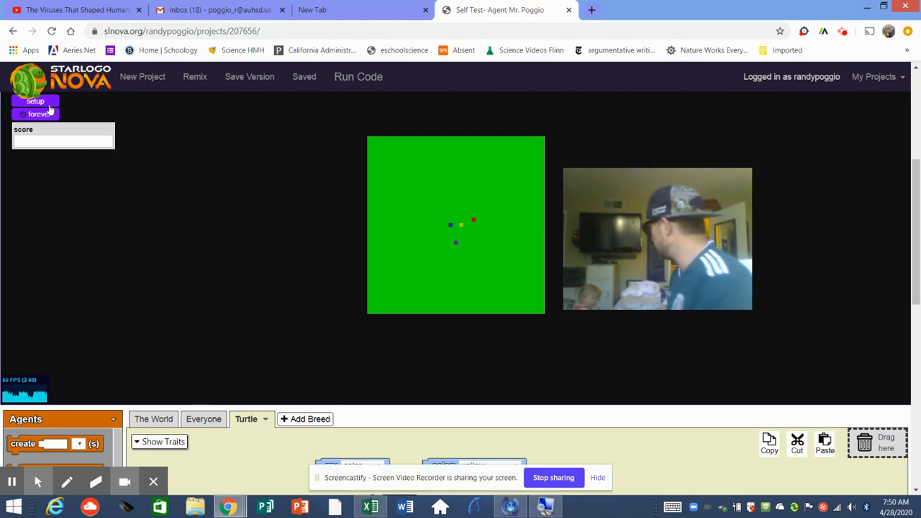